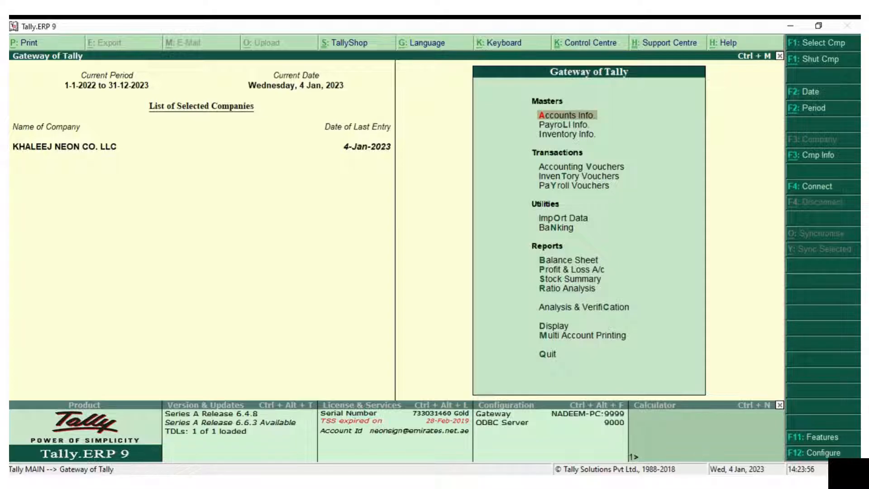
- Show the Sales ledger vouchers for 1–4 Jan 2023 via Display > Account Books > Ledger
{"action": "left_click", "coordinate": [562, 115]}
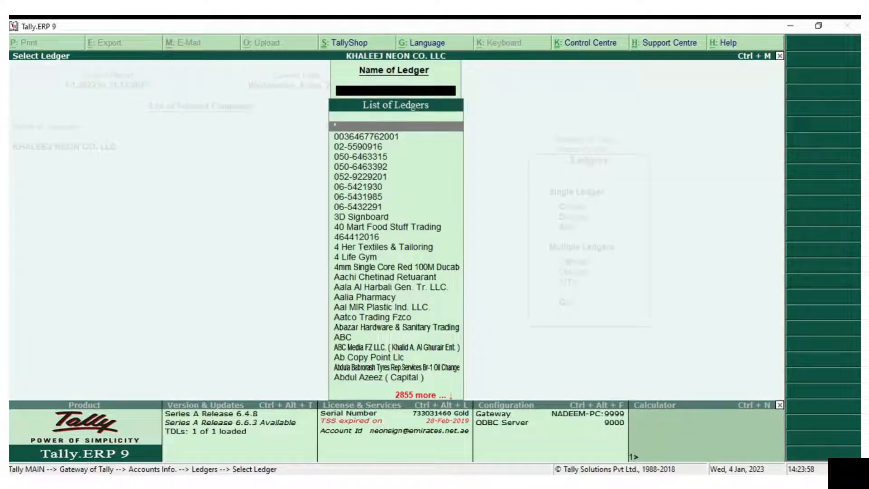
{"action": "type", "text": "Sales"}
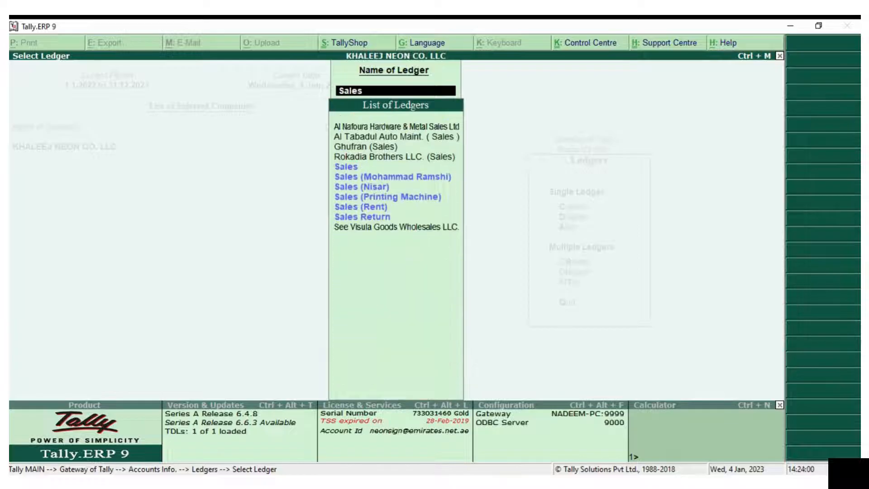
{"action": "left_click", "coordinate": [347, 167]}
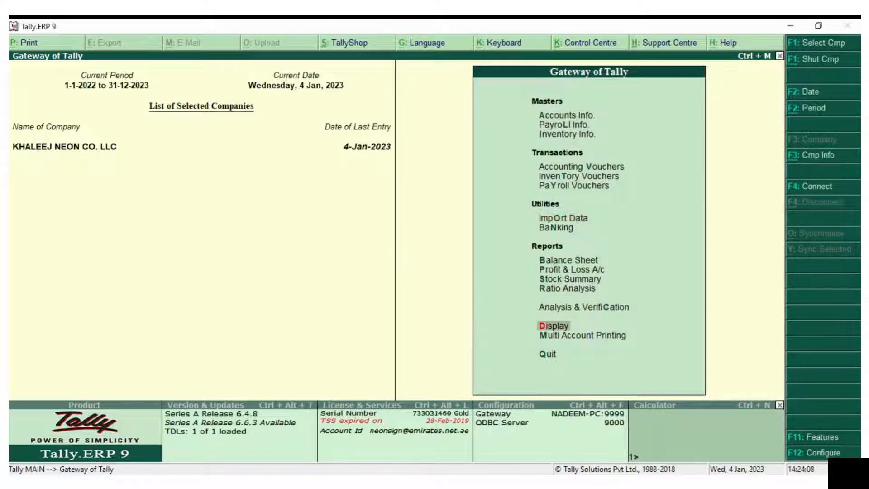
{"action": "left_click", "coordinate": [554, 326]}
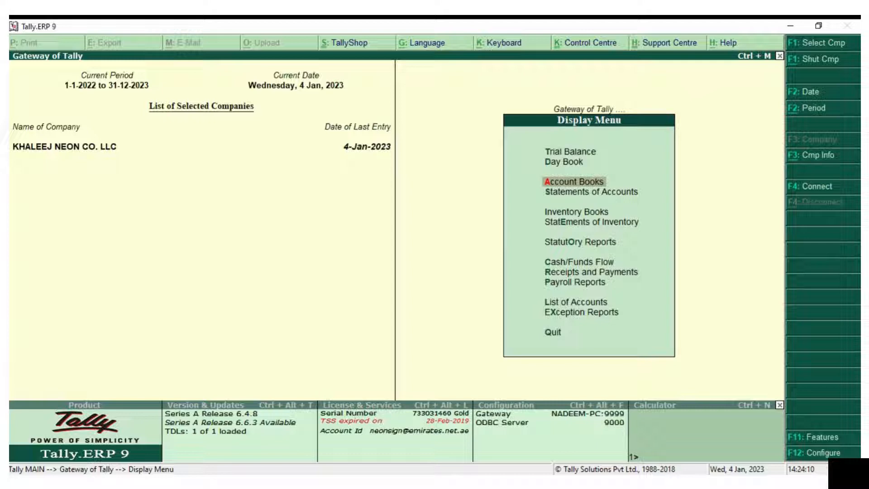
{"action": "left_click", "coordinate": [573, 181]}
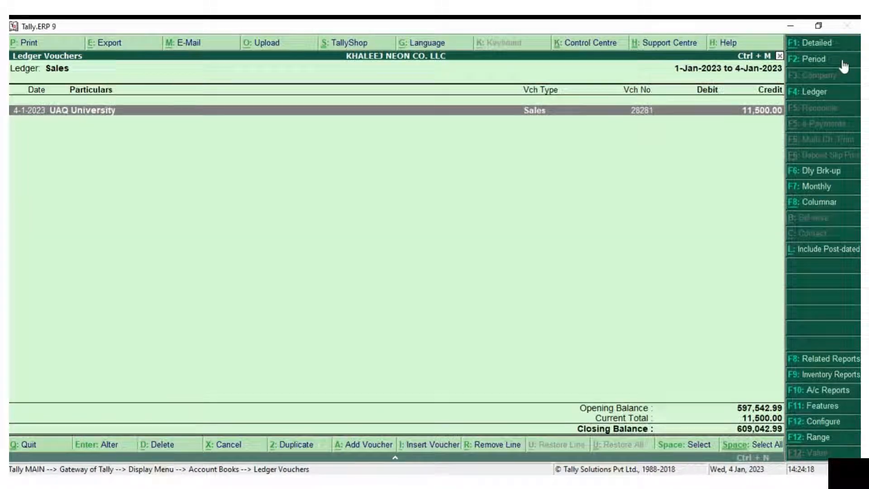
- Extend the report period to 1-12-2022 – 4-1-2023 to review December invoices ending at 28422
{"action": "left_click", "coordinate": [810, 58]}
{"action": "type", "text": "1-12-2022"}
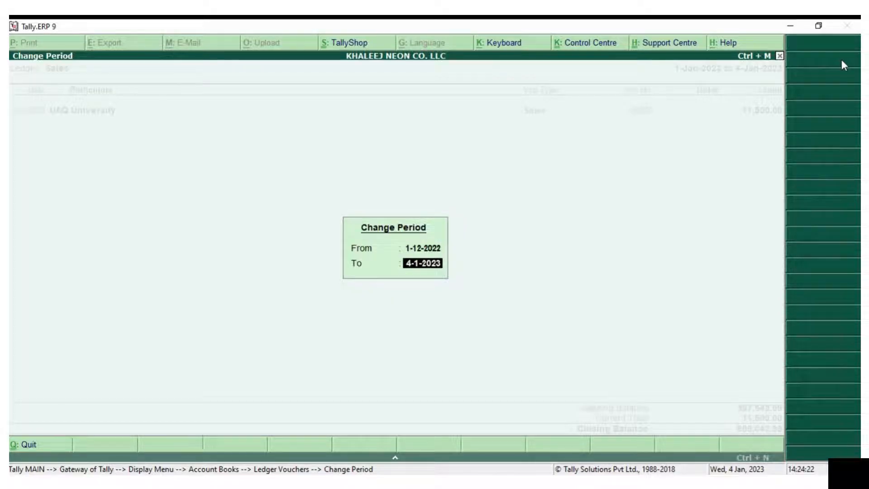
{"action": "key", "text": "enter"}
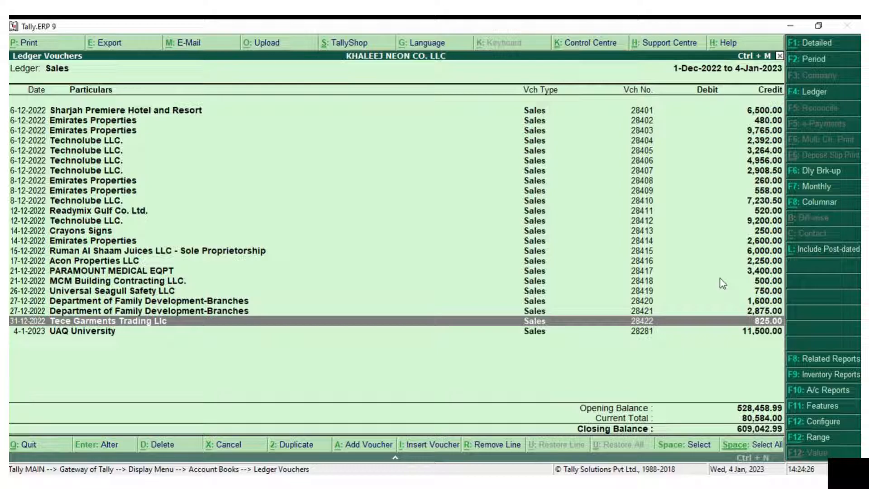
{"action": "mouse_move", "coordinate": [639, 336]}
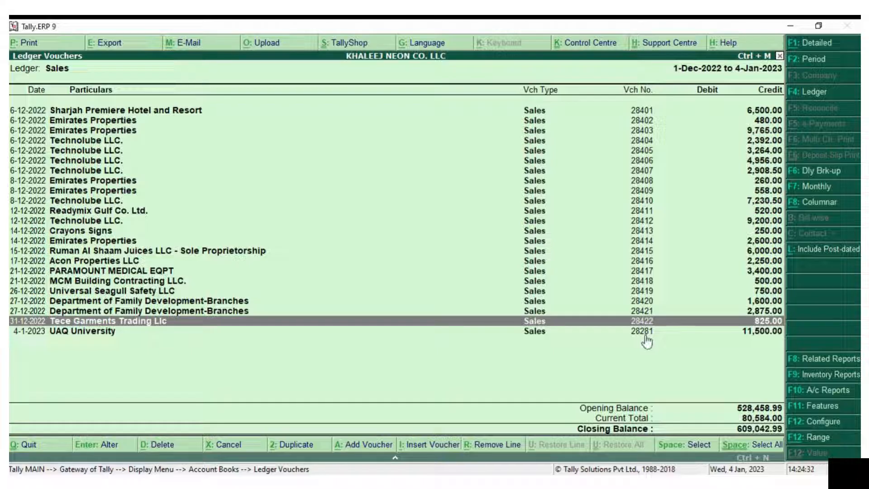
{"action": "mouse_move", "coordinate": [28, 335]}
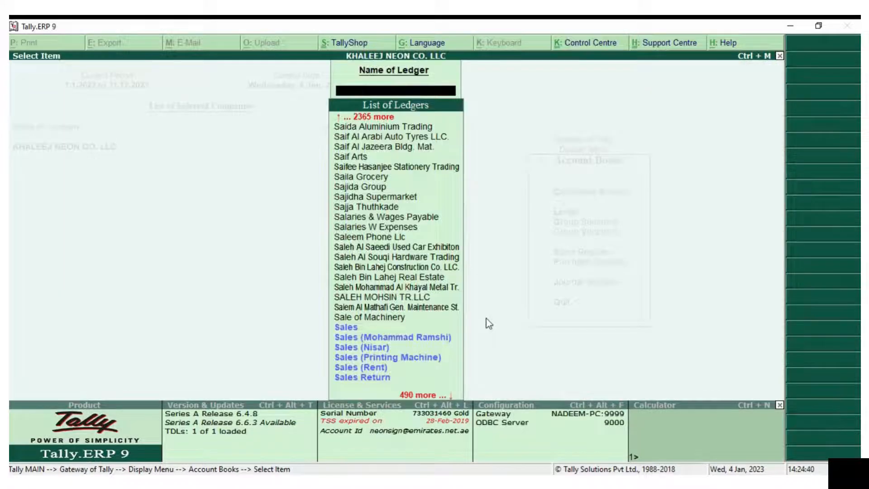
- Record sales invoice 28282 for 40 Mart Food Stuff Trading against the Sales ledger and answer the print prompt
{"action": "key", "text": "Escape"}
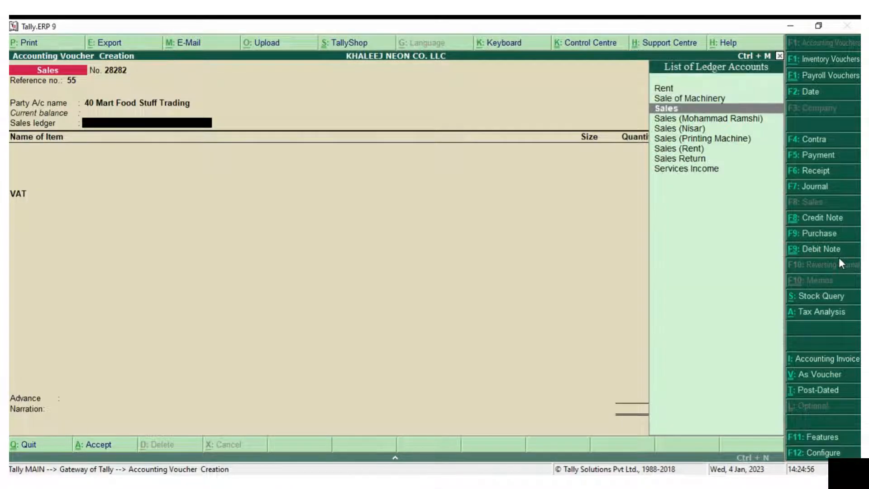
{"action": "left_click", "coordinate": [663, 107]}
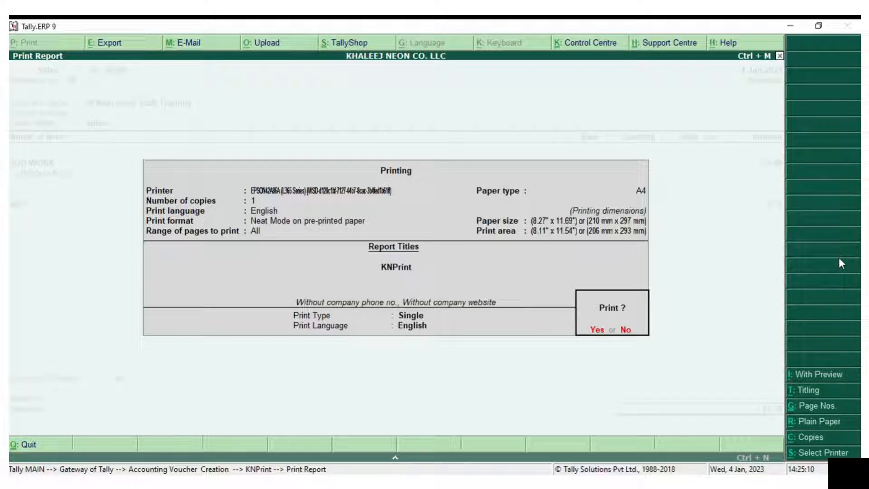
{"action": "left_click", "coordinate": [410, 315]}
{"action": "type", "text": "Sales"}
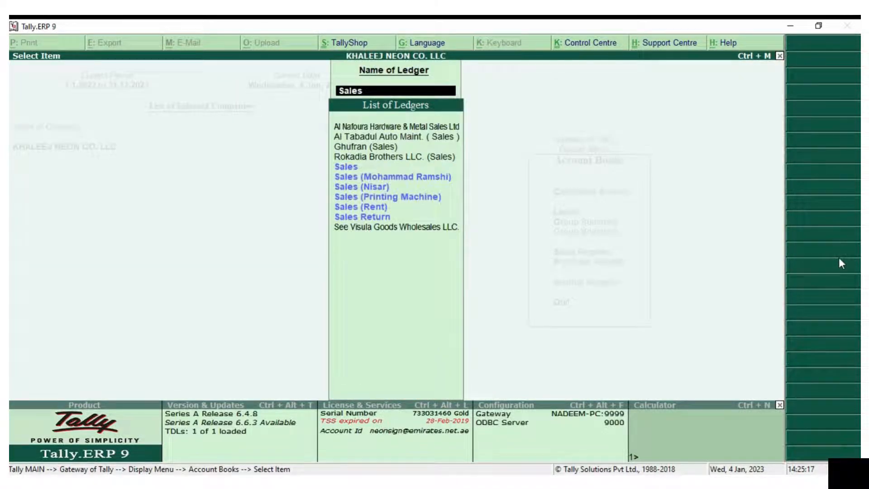
- Delete the 4-Jan-2023 invoice 28282 for 40 Mart Food Stuff Trading from the Sales ledger report
{"action": "left_click", "coordinate": [346, 166]}
{"action": "type", "text": "1"}
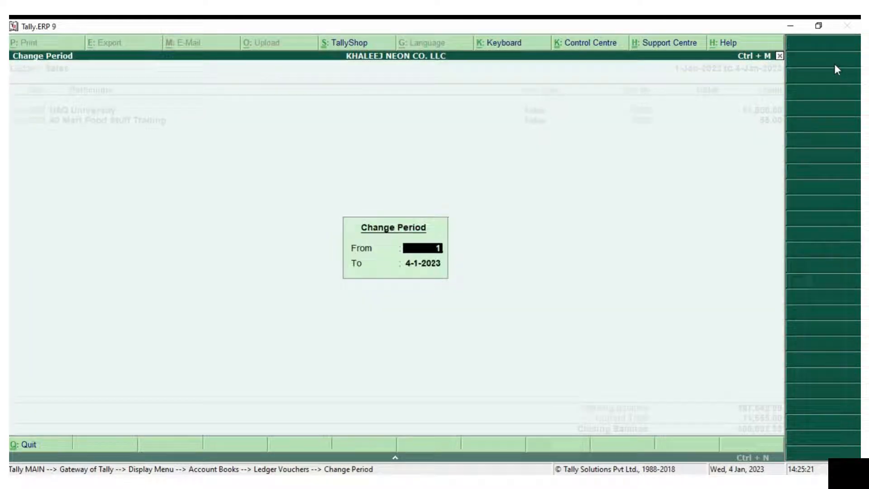
{"action": "type", "text": "-"}
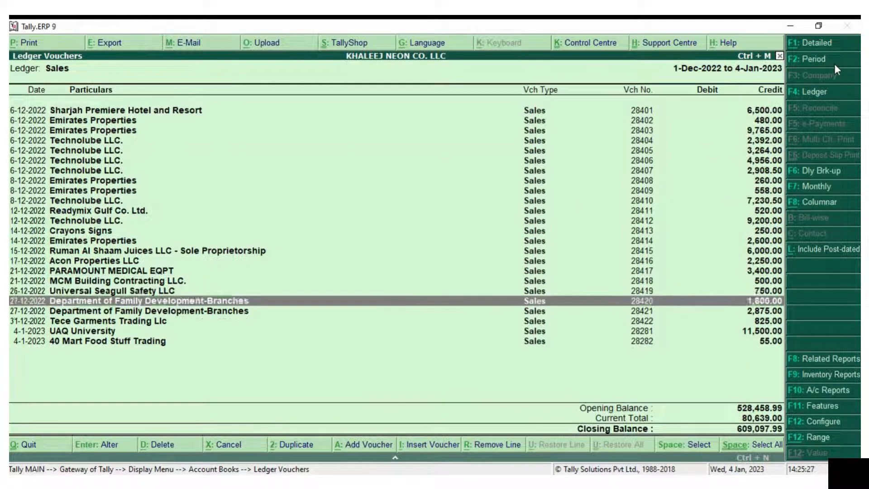
{"action": "key", "text": "down"}
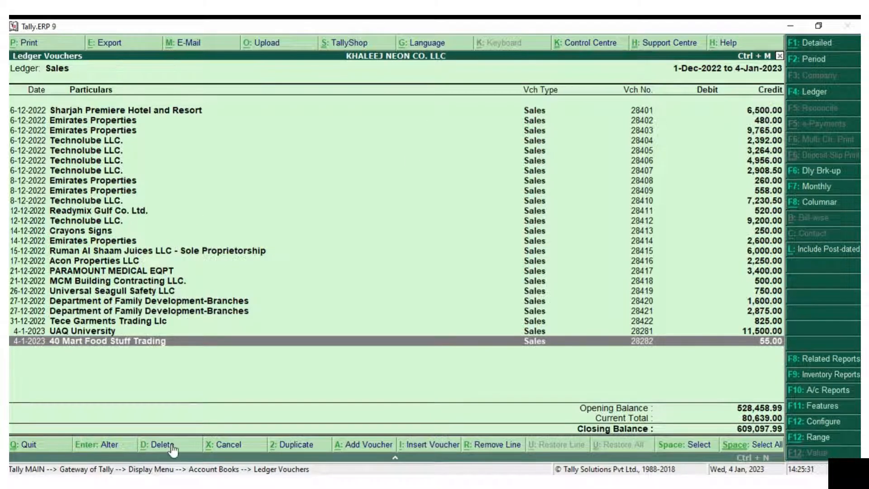
{"action": "left_click", "coordinate": [157, 444]}
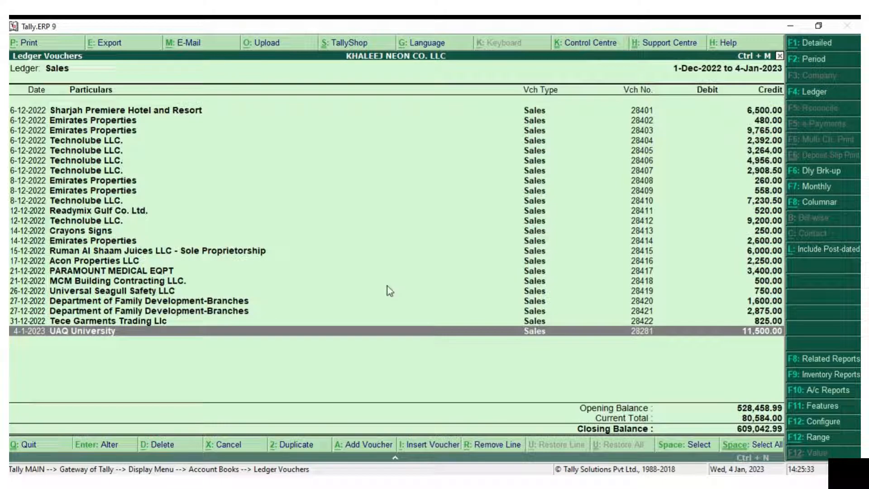
{"action": "mouse_move", "coordinate": [597, 162]}
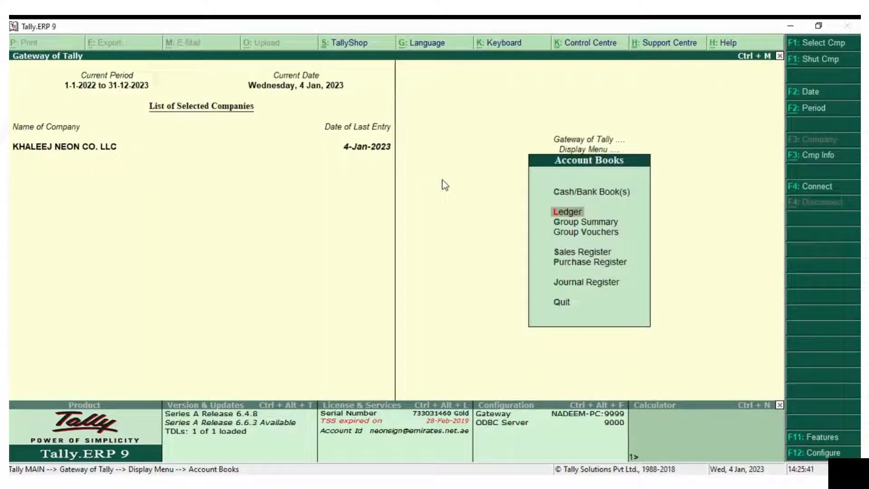
- Show the Sales ledger from 1-12-2022 confirming last 2022 invoice 28422 and 2023 invoice 28281
{"action": "key", "text": "Escape"}
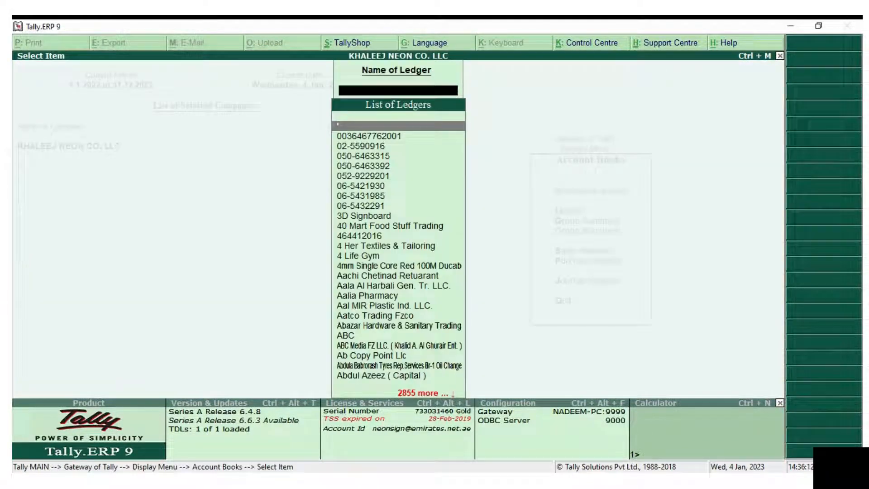
{"action": "type", "text": "Sales"}
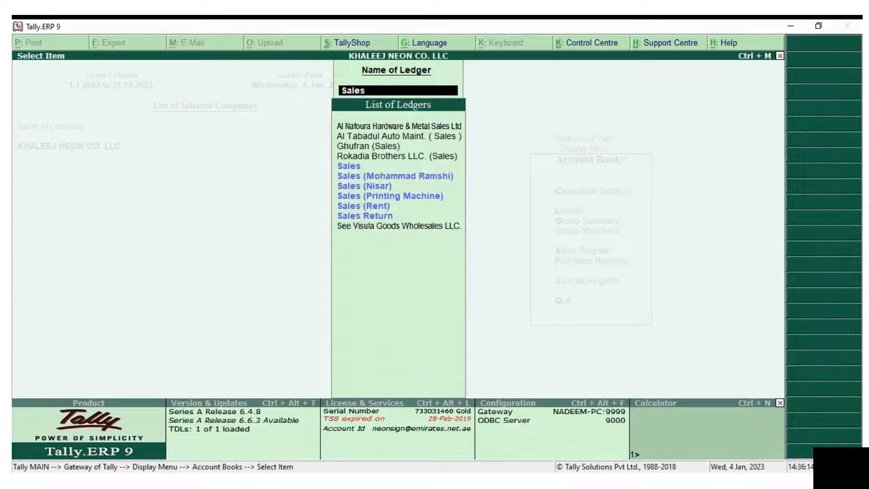
{"action": "left_click", "coordinate": [348, 166]}
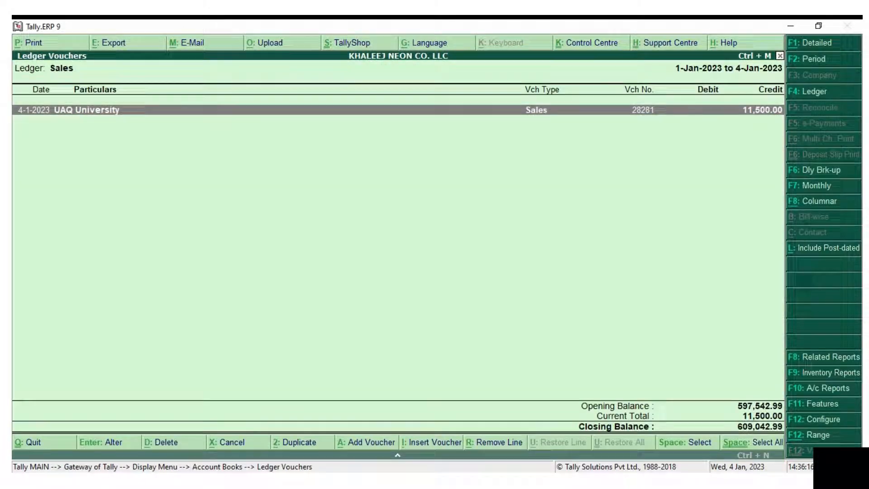
{"action": "left_click", "coordinate": [814, 59]}
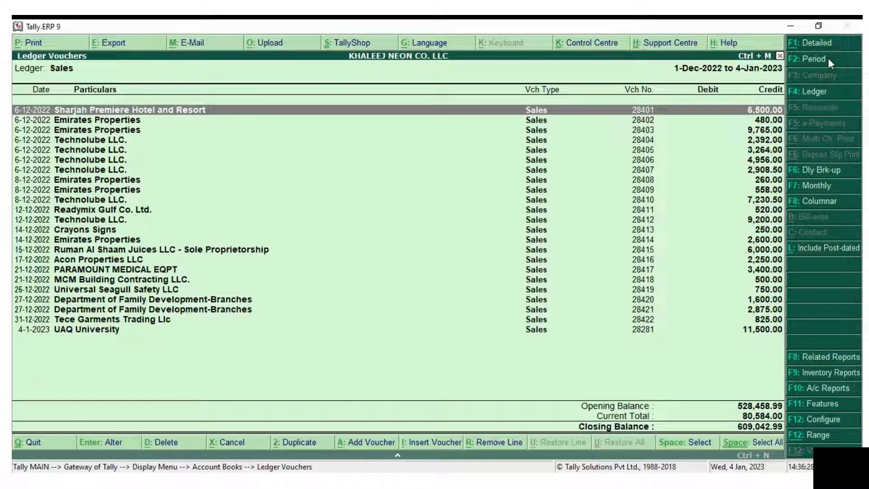
{"action": "mouse_move", "coordinate": [725, 276]}
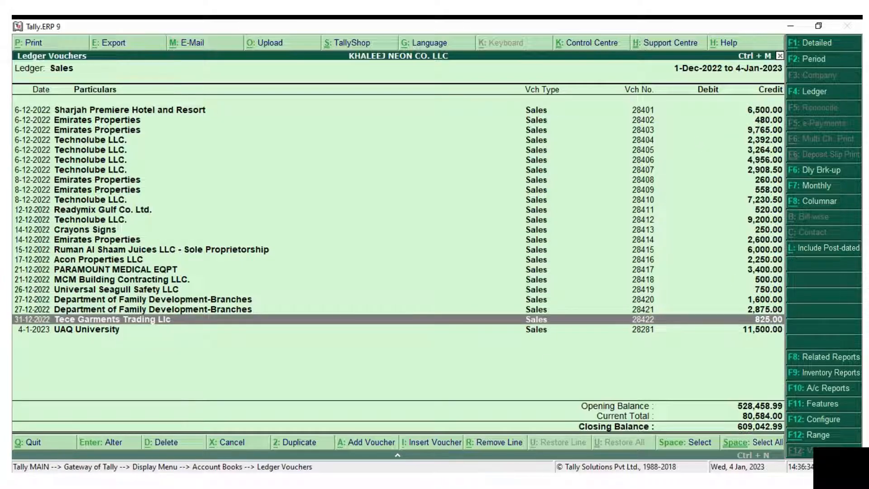
{"action": "mouse_move", "coordinate": [691, 354]}
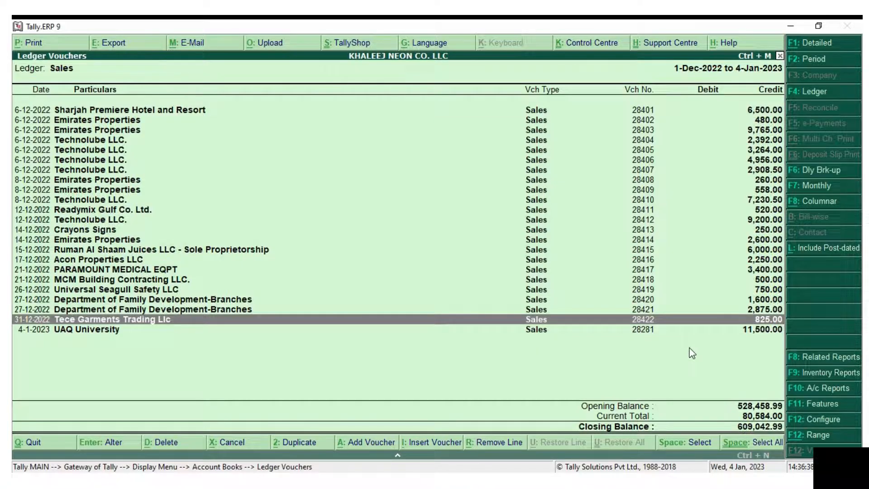
- Leave the ledger report and return to the Gateway of Tally
{"action": "left_click", "coordinate": [816, 91]}
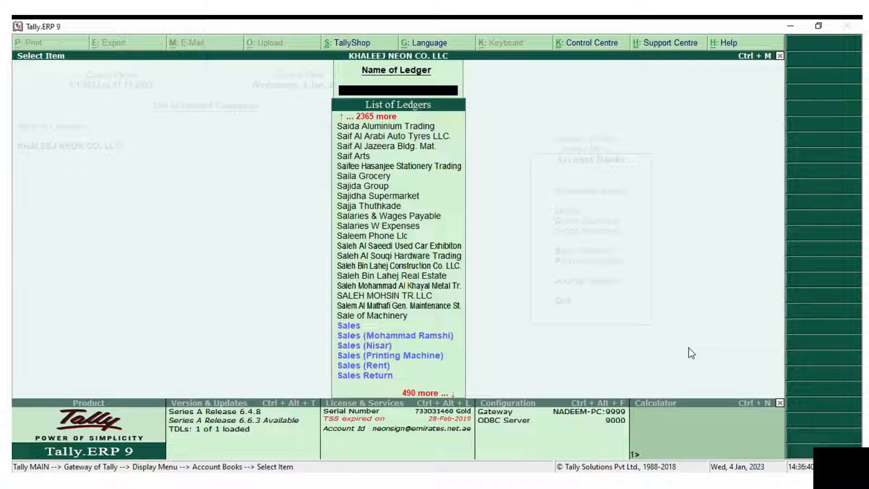
{"action": "key", "text": "Escape"}
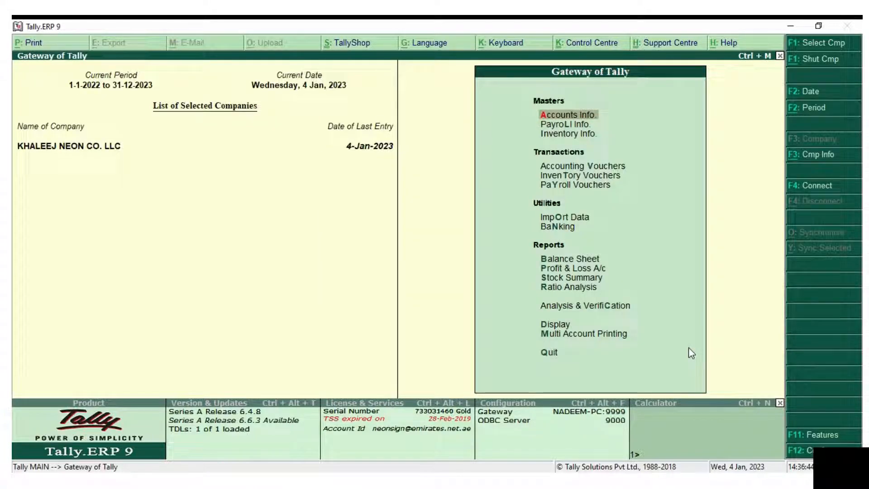
- Alter the Sales voucher type and show its numbering details with starting number 28,281
{"action": "left_click", "coordinate": [567, 115]}
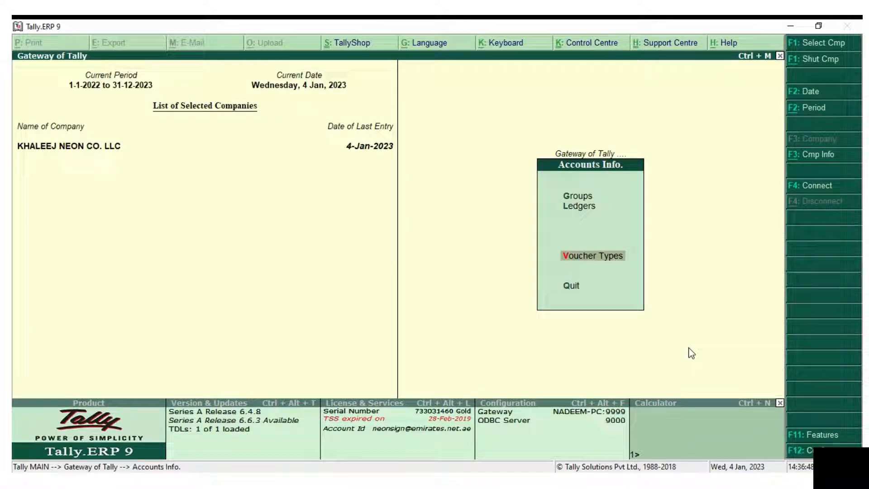
{"action": "left_click", "coordinate": [592, 255]}
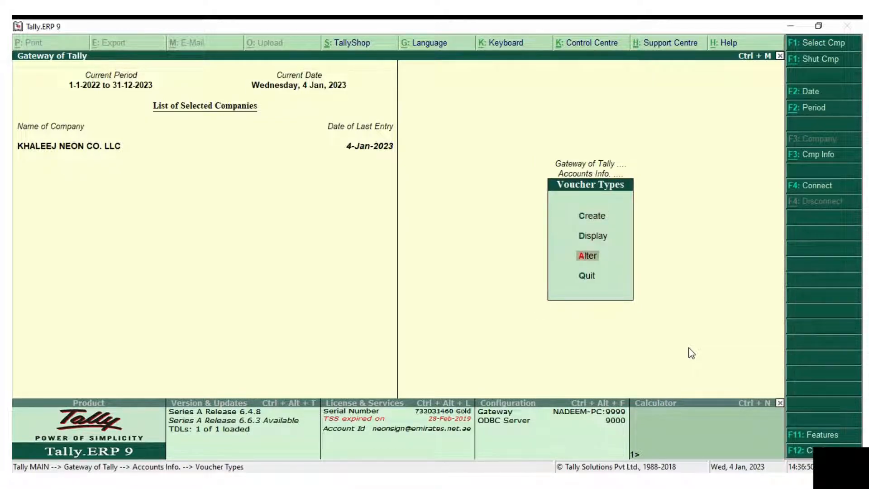
{"action": "left_click", "coordinate": [587, 255]}
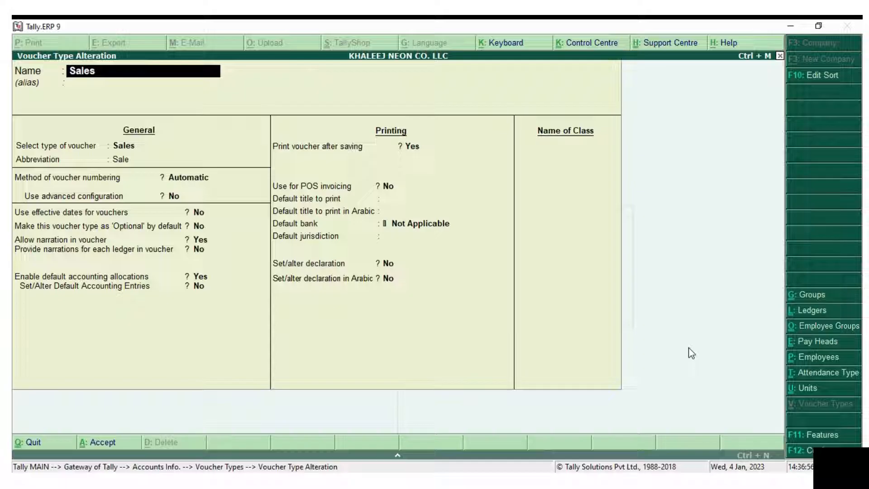
{"action": "key", "text": "Enter"}
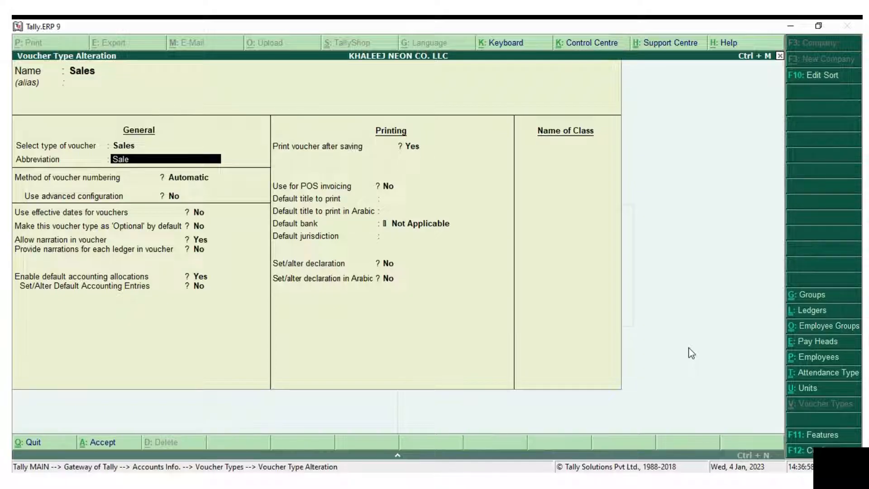
{"action": "left_click", "coordinate": [186, 178]}
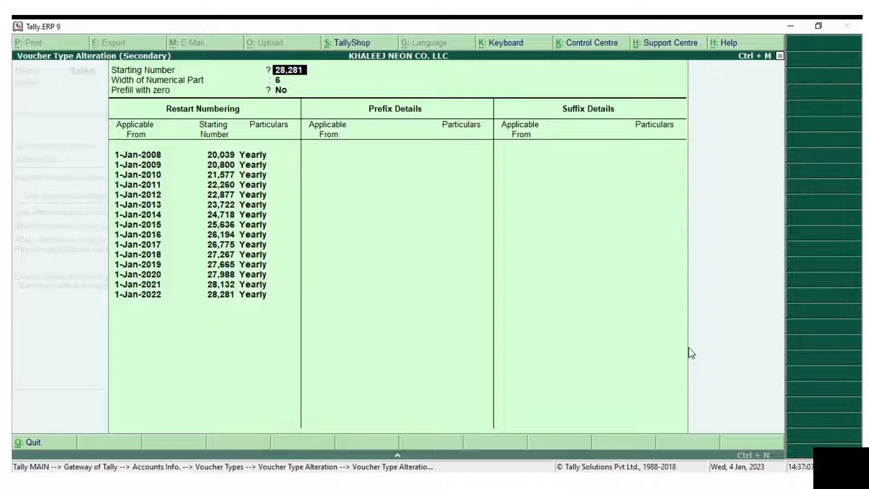
- Correct the Sales voucher starting number to 28423 and accept the alteration
{"action": "key", "text": "BackSpace"}
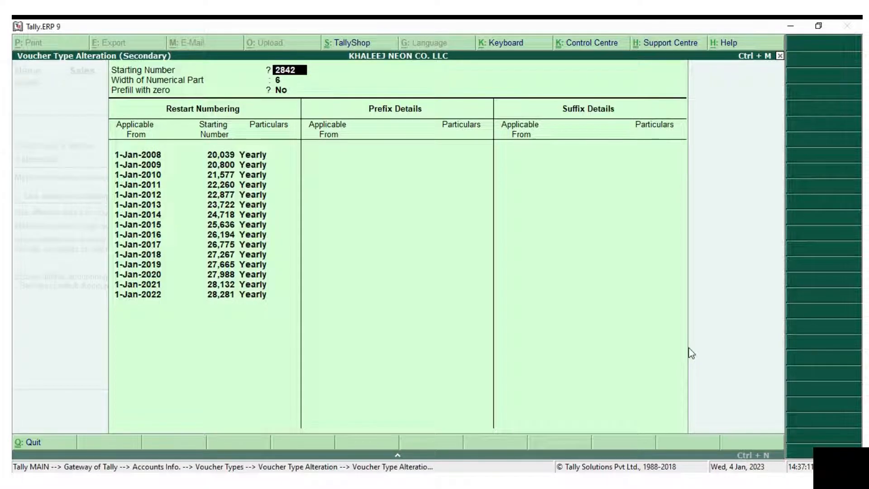
{"action": "left_click", "coordinate": [253, 154]}
{"action": "type", "text": "S"}
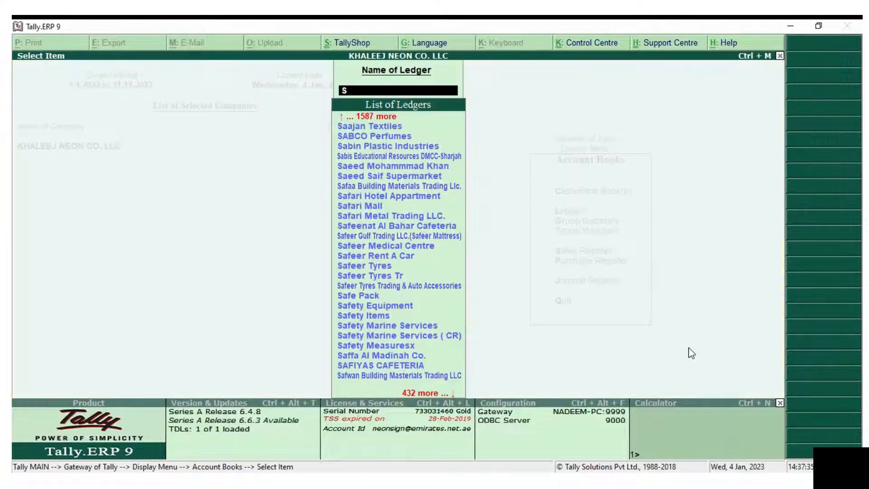
- Show the Sales ledger from 1-12-2022 verifying invoice 28422 is followed by 28423
{"action": "type", "text": "ales"}
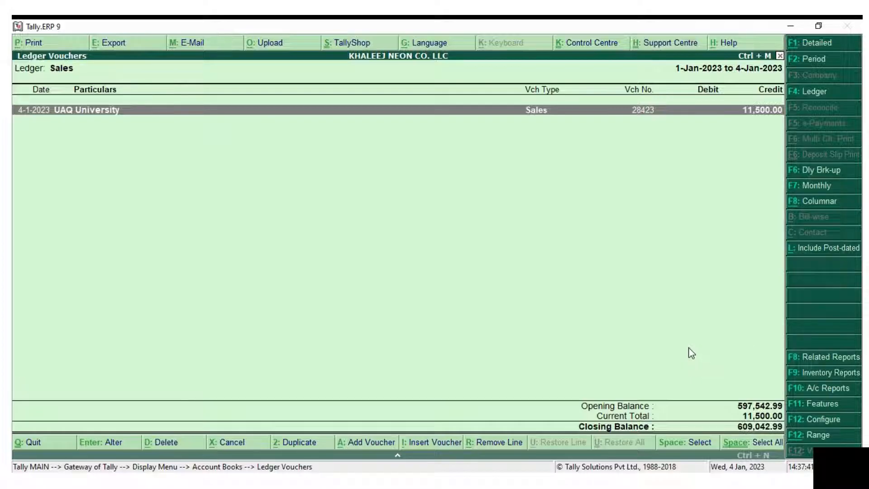
{"action": "left_click", "coordinate": [811, 59]}
{"action": "type", "text": "1-12-2022"}
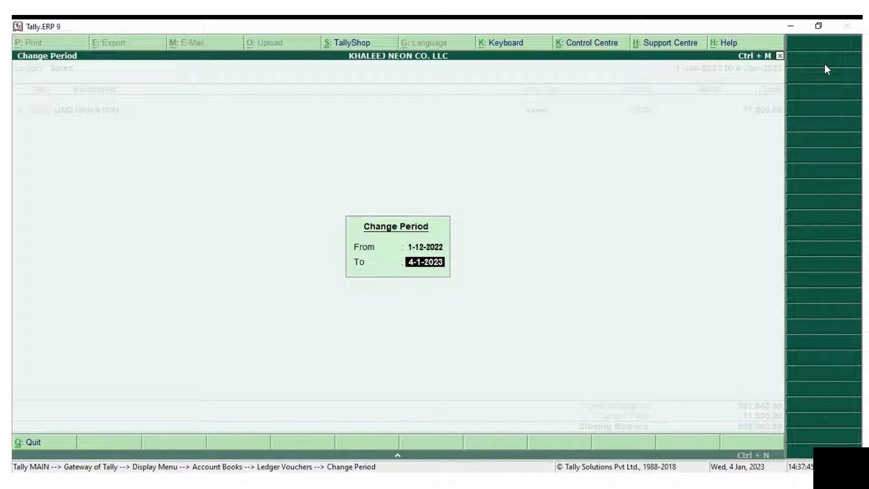
{"action": "key", "text": "enter"}
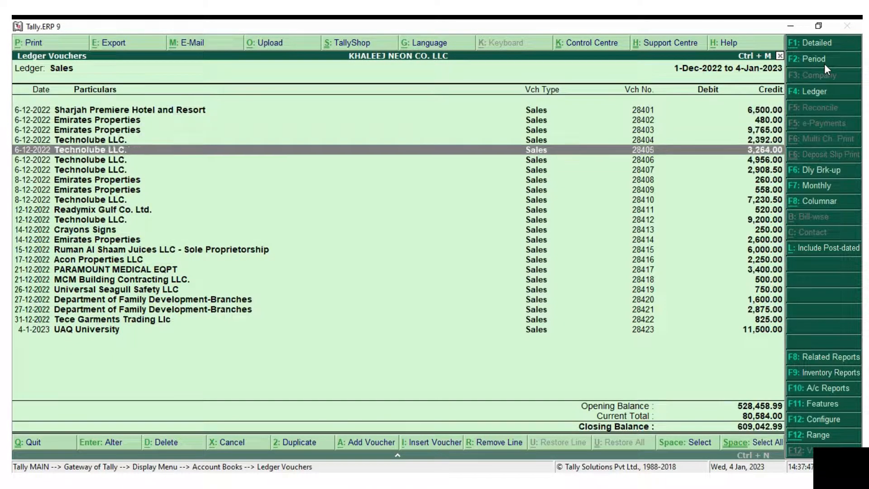